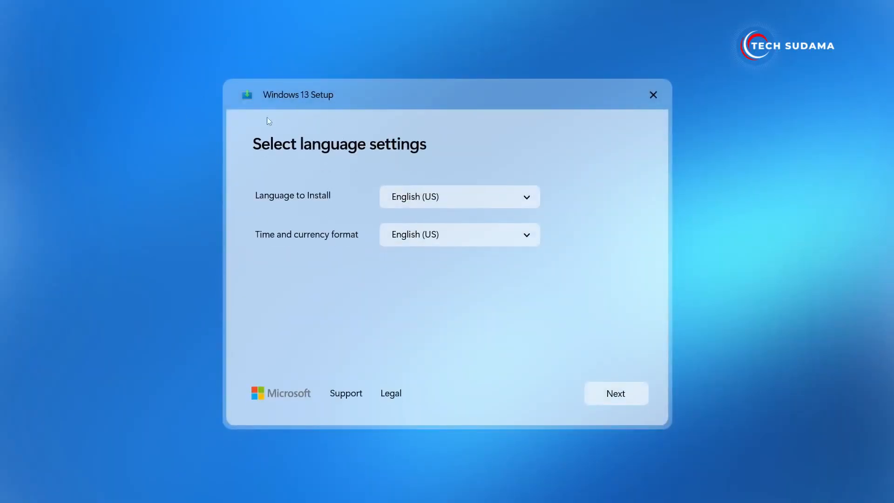
left_click(615, 394)
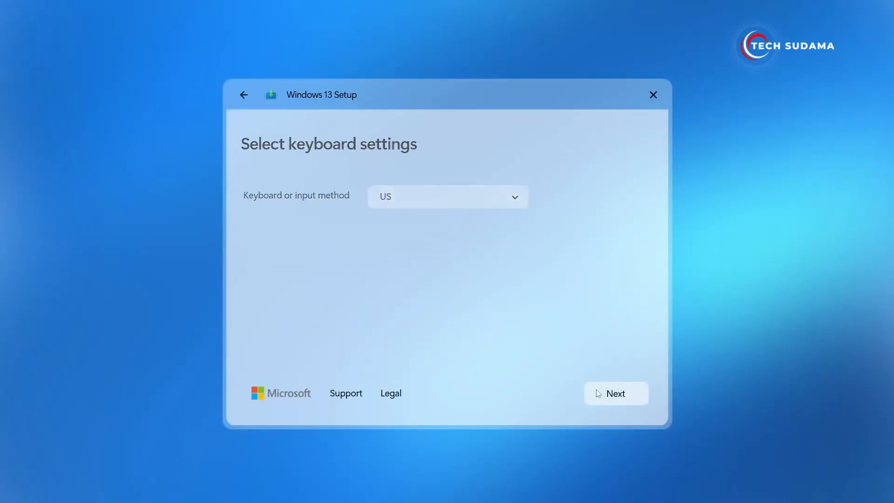
left_click(616, 394)
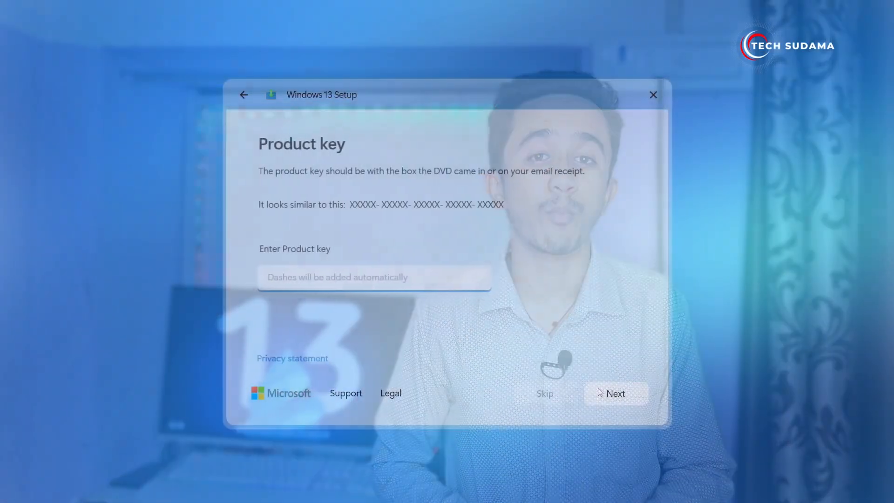
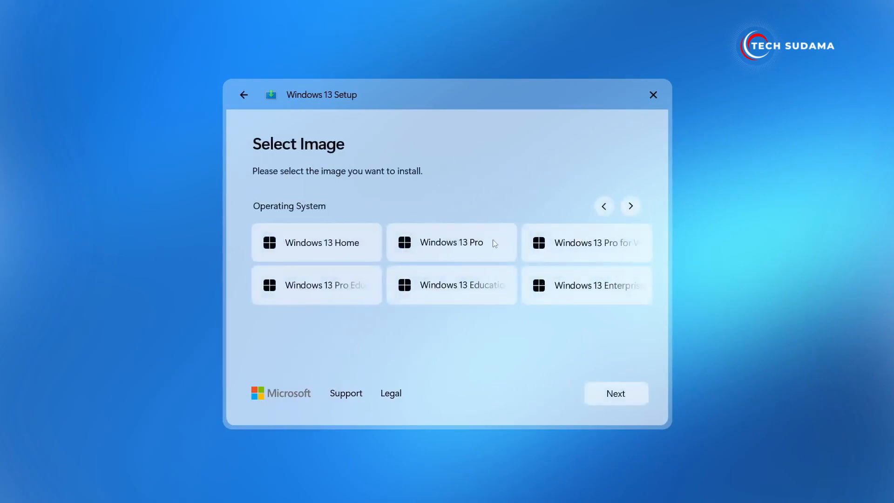
Select the Windows 13 Pro edition tile and continue the installation
left_click(443, 242)
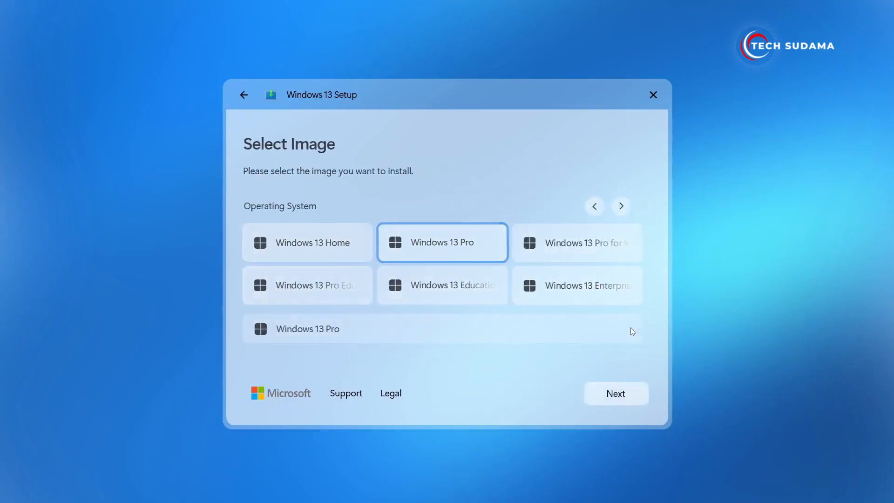
left_click(616, 393)
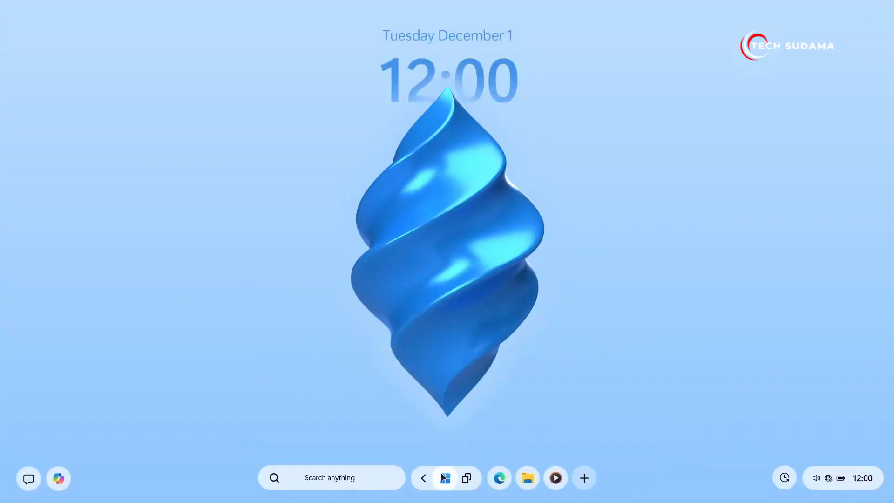
left_click(444, 478)
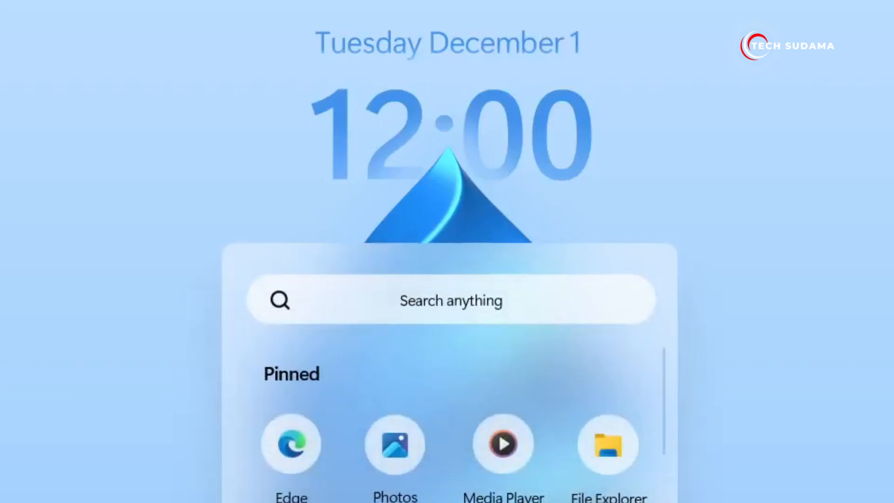
left_click(444, 478)
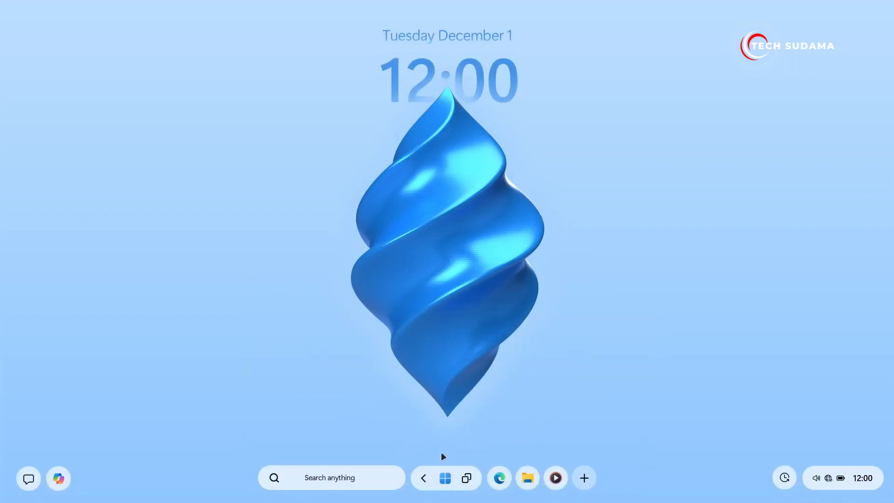